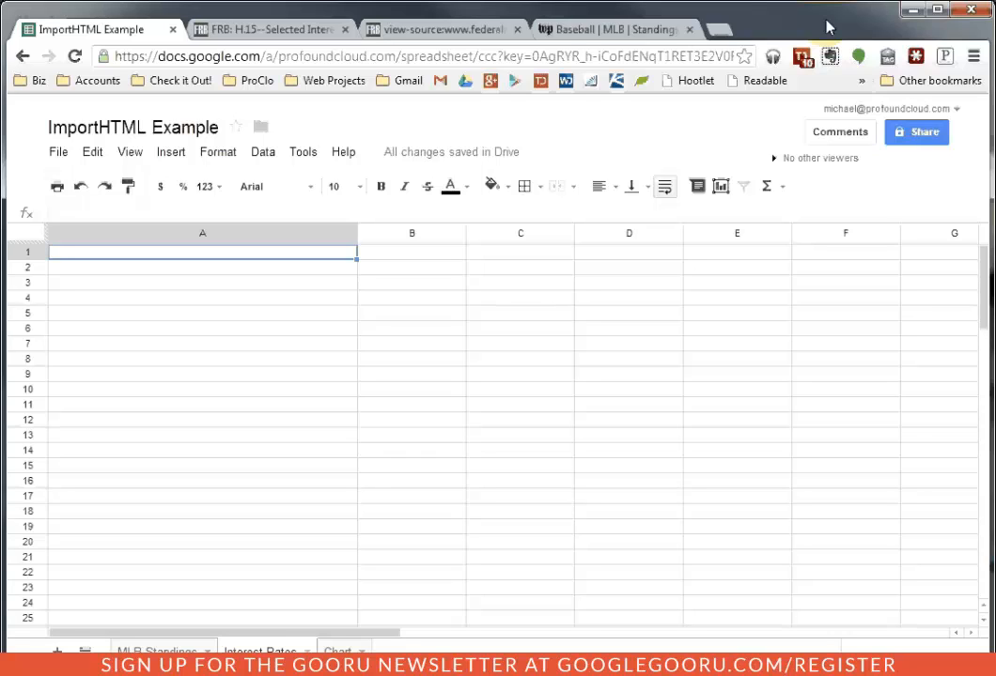
mouse_move(796, 26)
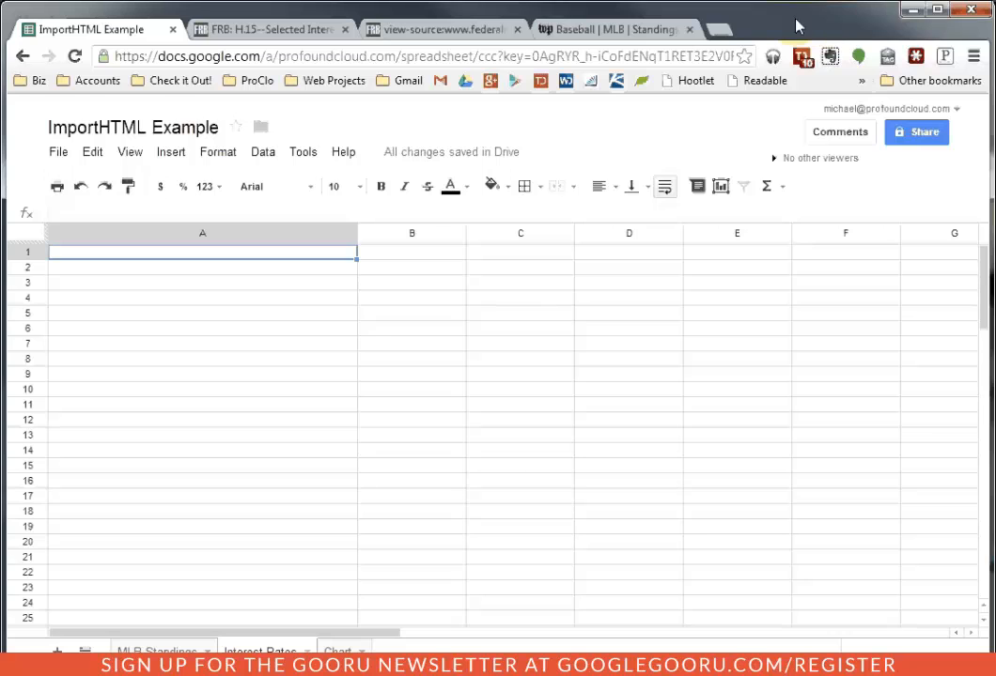
Switch to the FRB H.15 tab and scroll through the July 24, 2013 Selected Interest Rates table
left_click(267, 30)
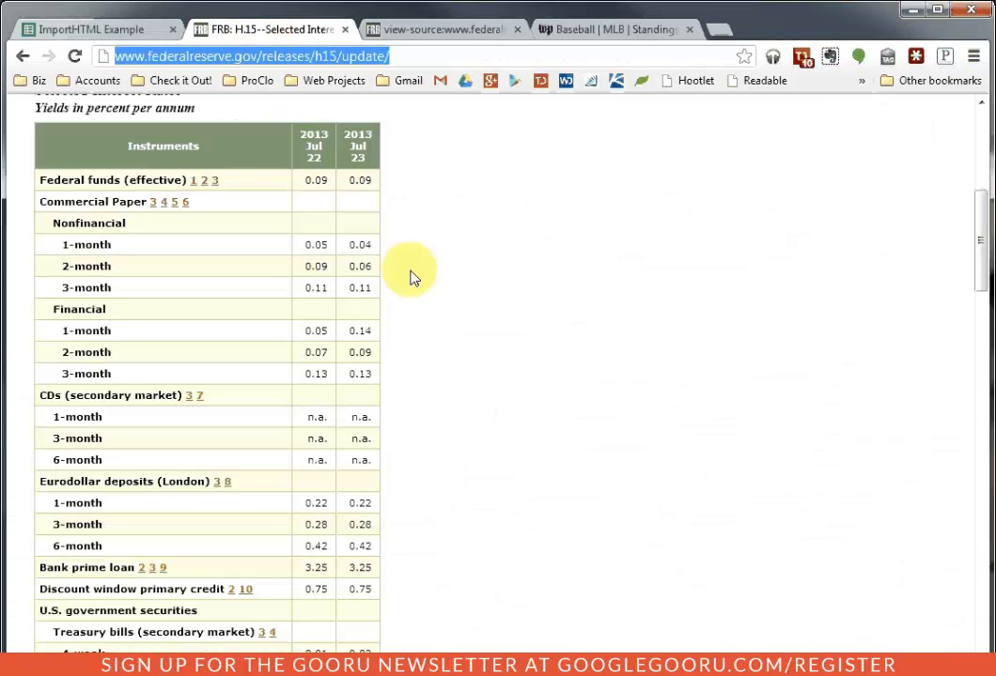
scroll("up", 3)
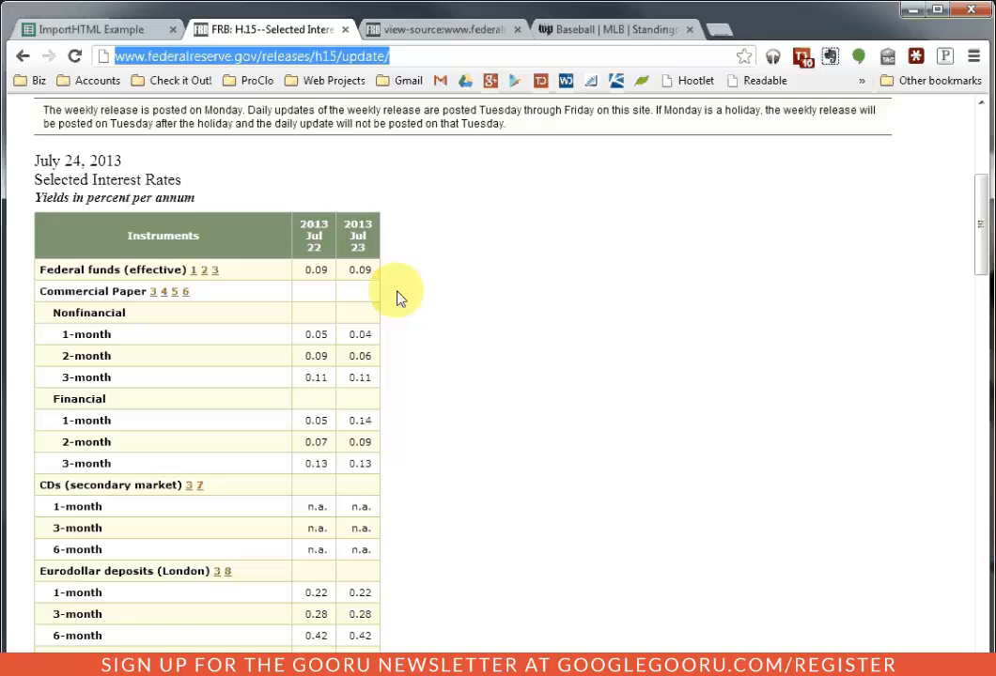
scroll("down", 3)
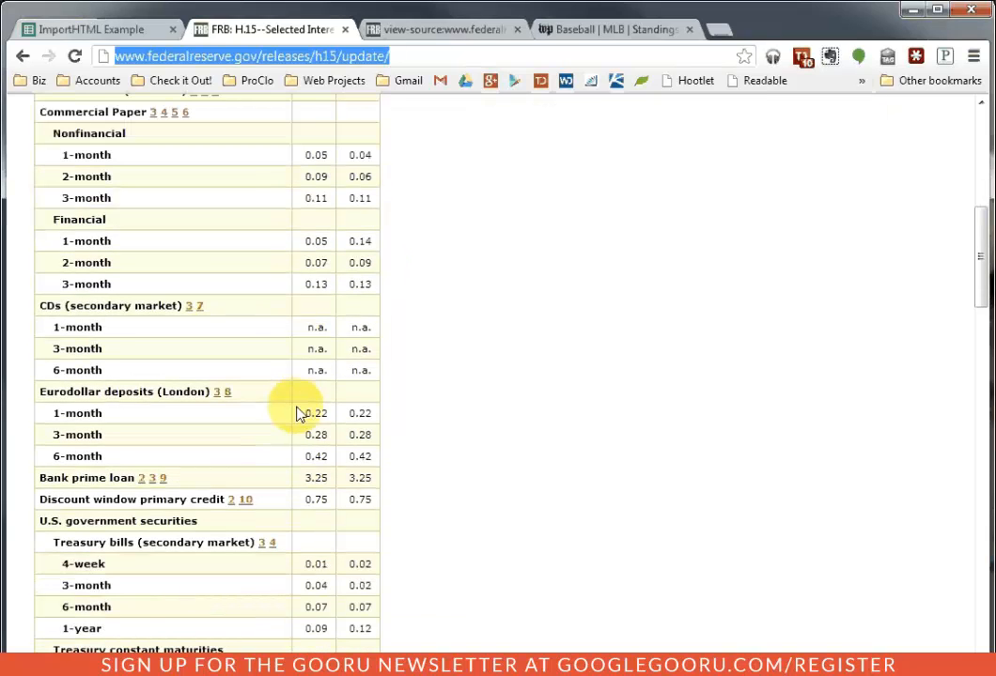
scroll("up", 3)
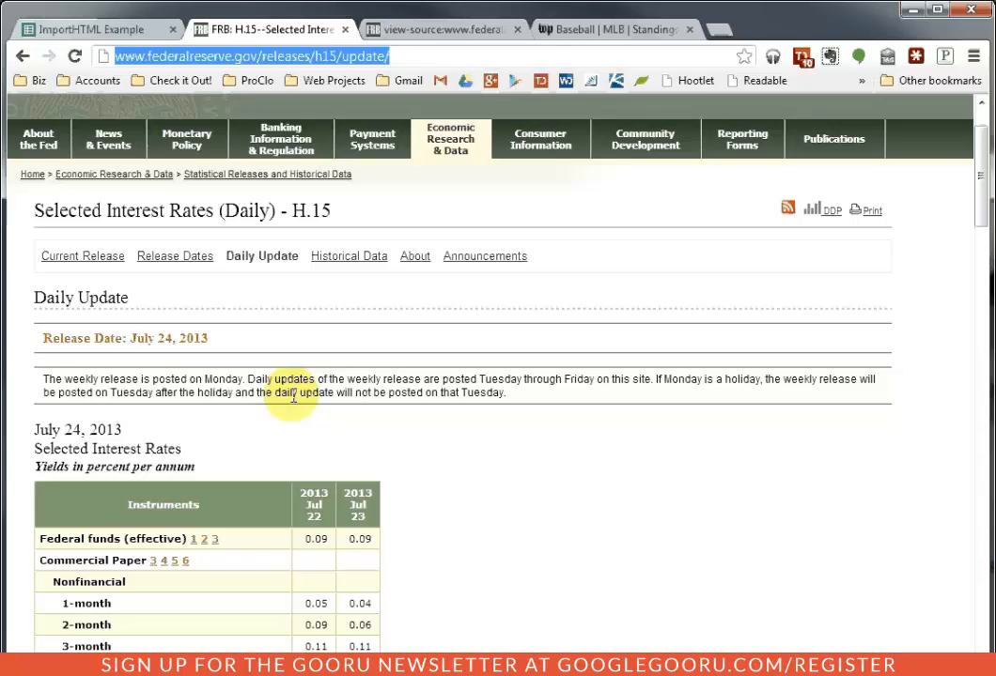
mouse_move(402, 73)
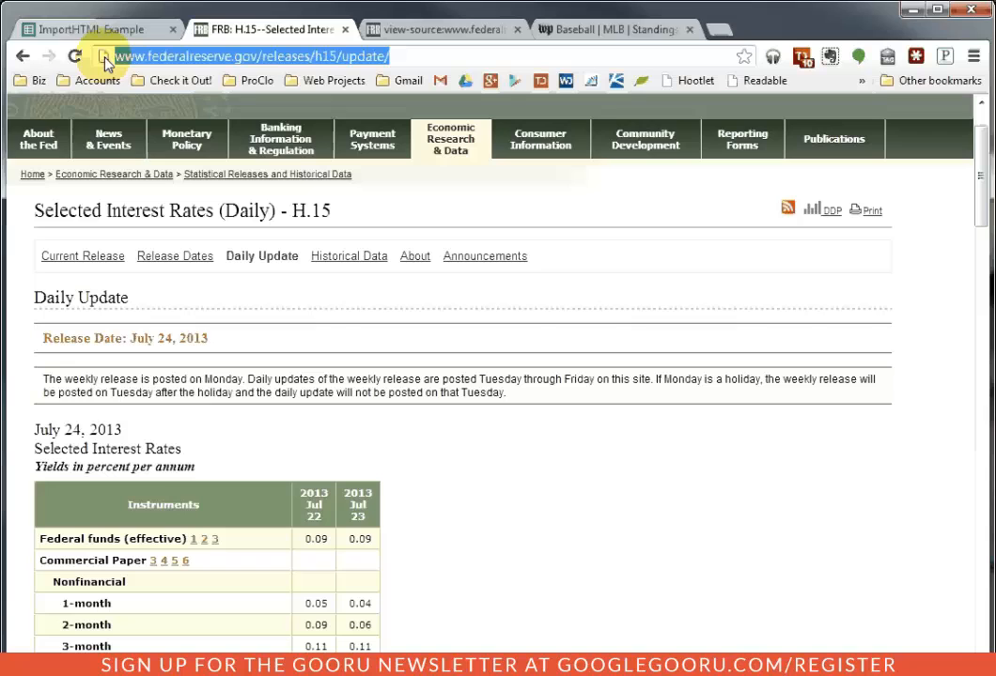
scroll("down", 3)
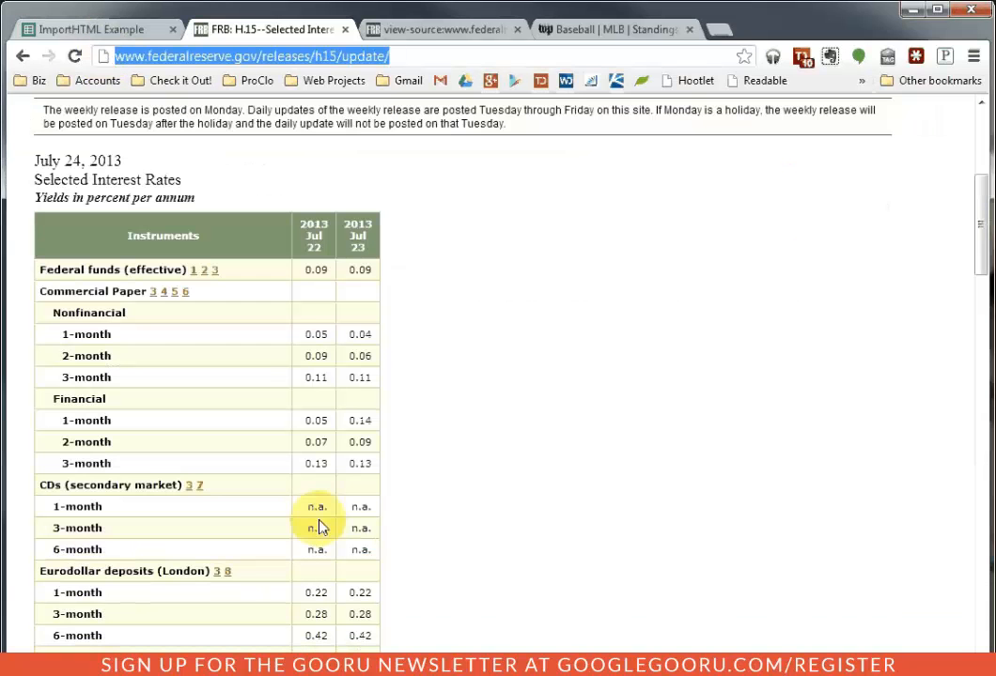
scroll("down", 3)
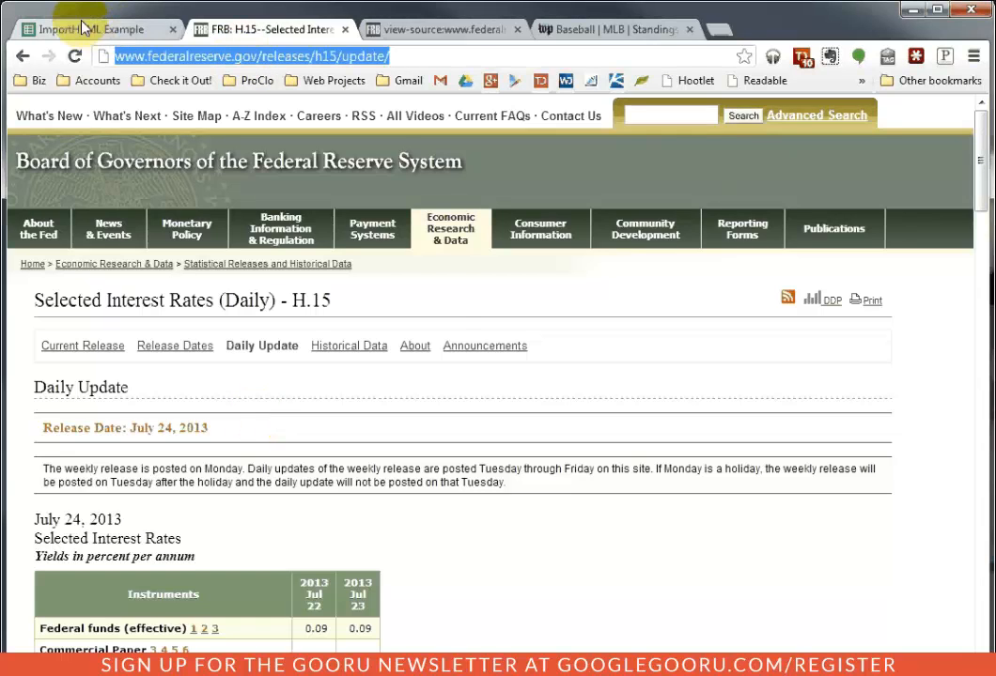
Back in the ImportHTML Example sheet, begin the formula =importhtml in cell A1
left_click(94, 30)
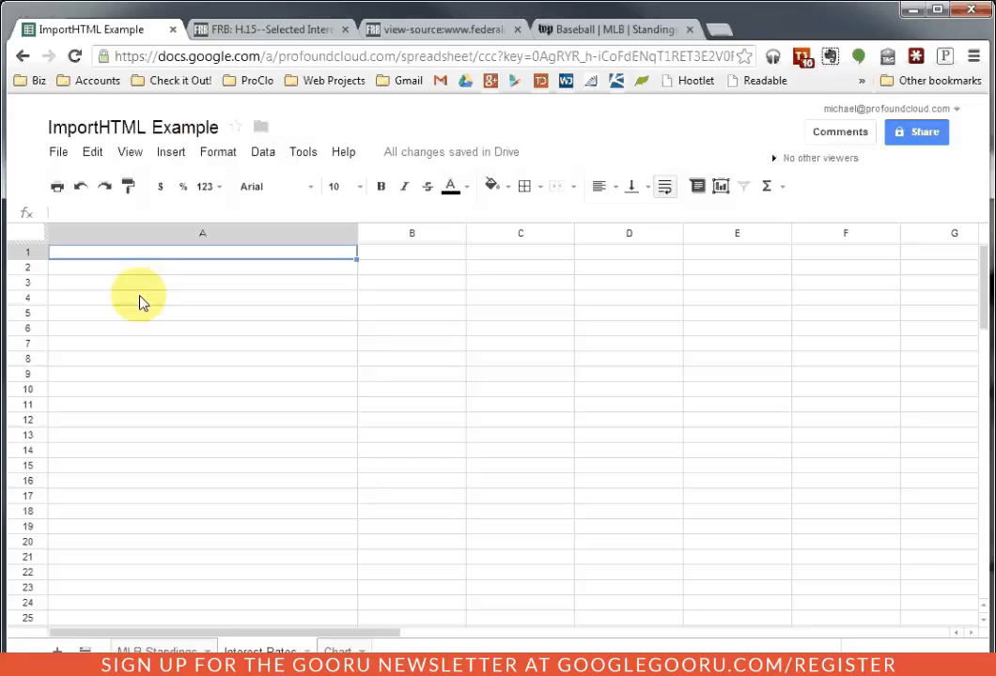
type("=")
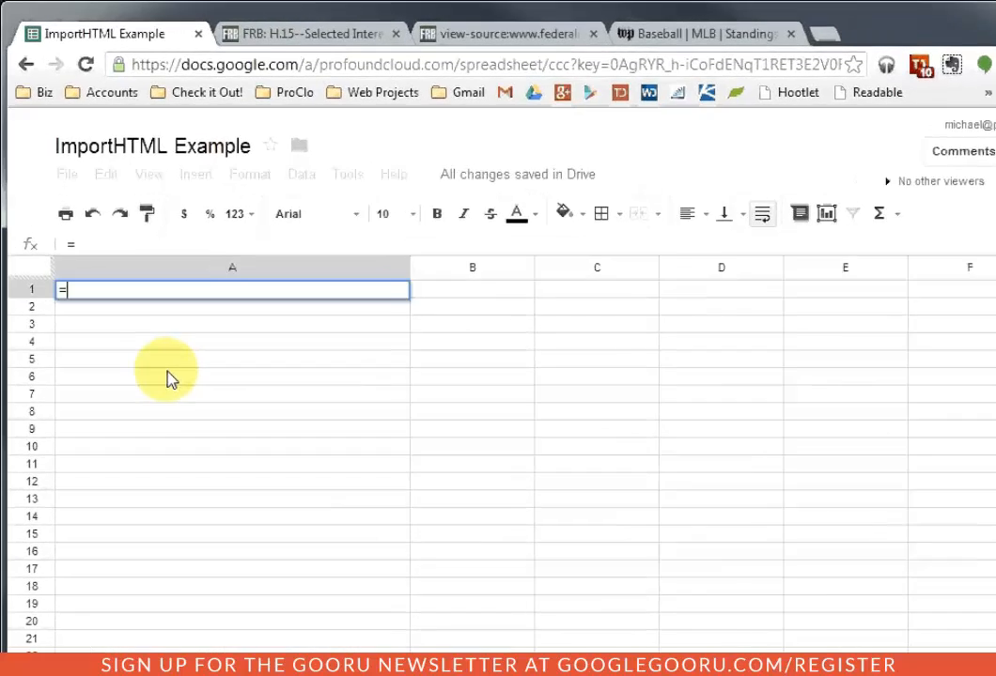
type("=importh")
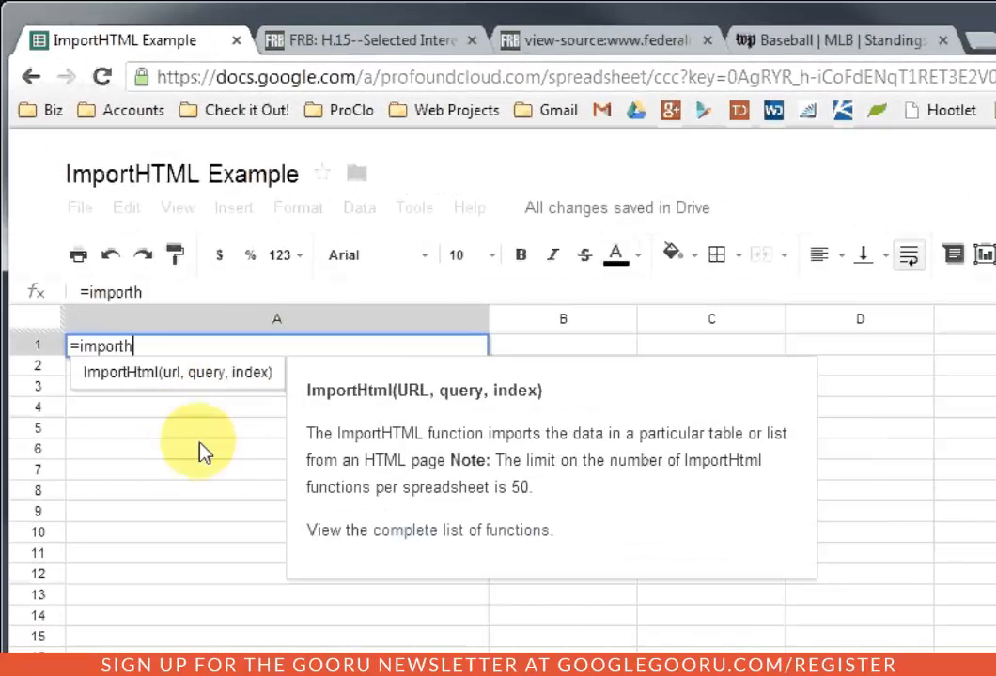
type("tml")
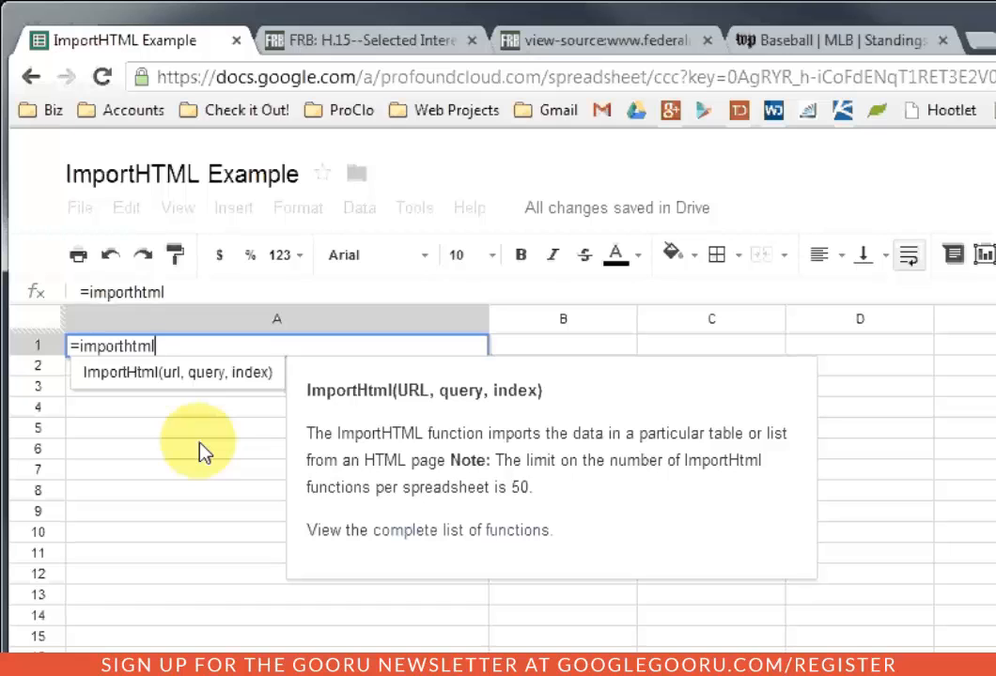
type("(")
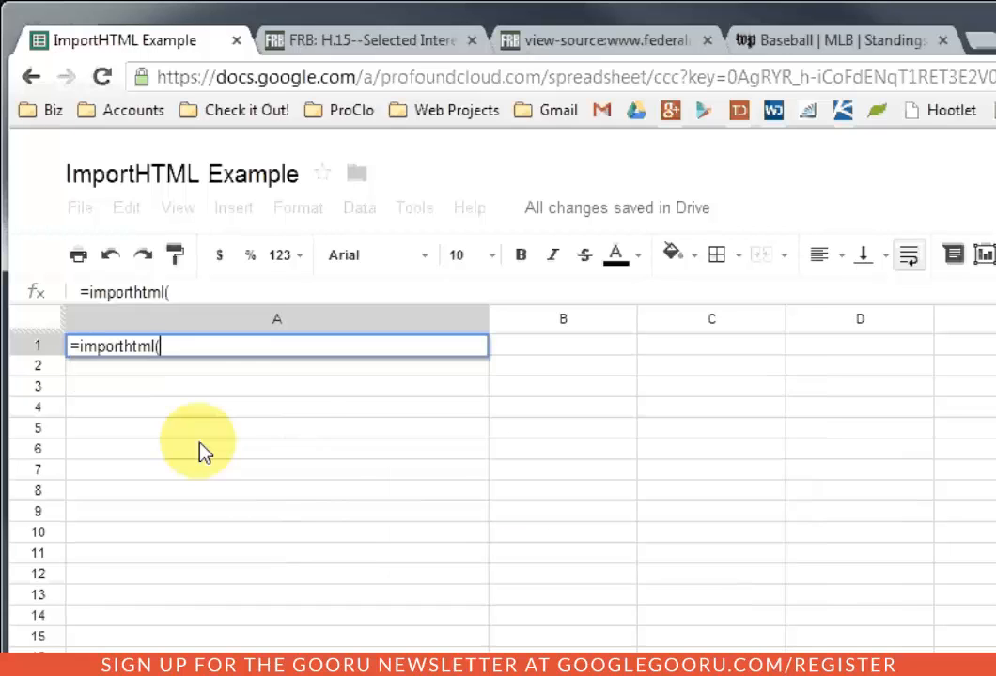
key("Backspace")
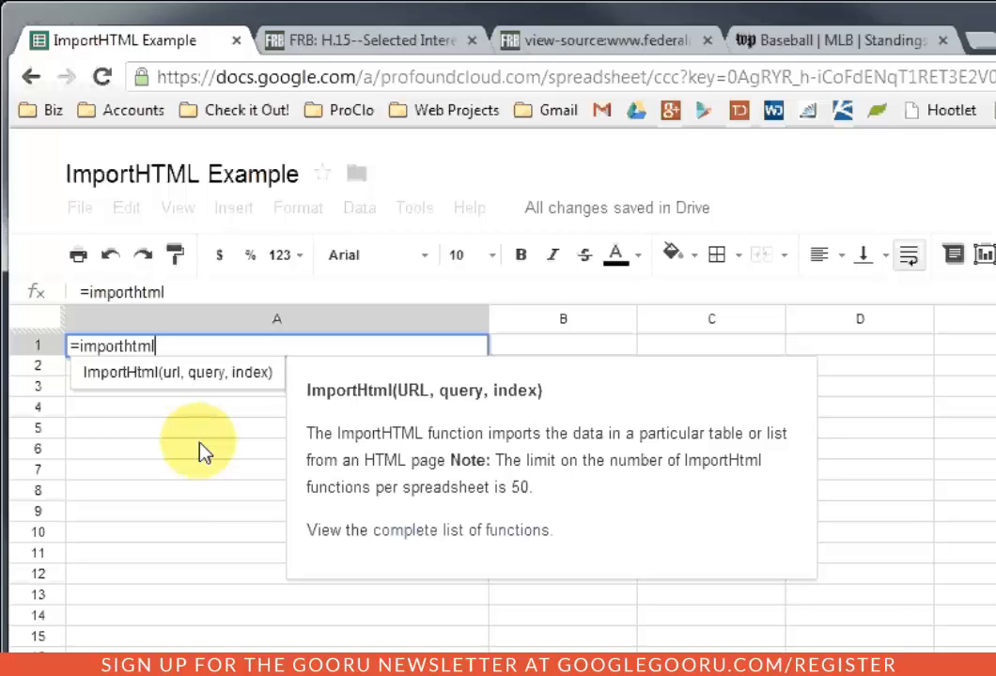
type("(\"http://www.federalreserve.gov/releases/h15/update/\"")
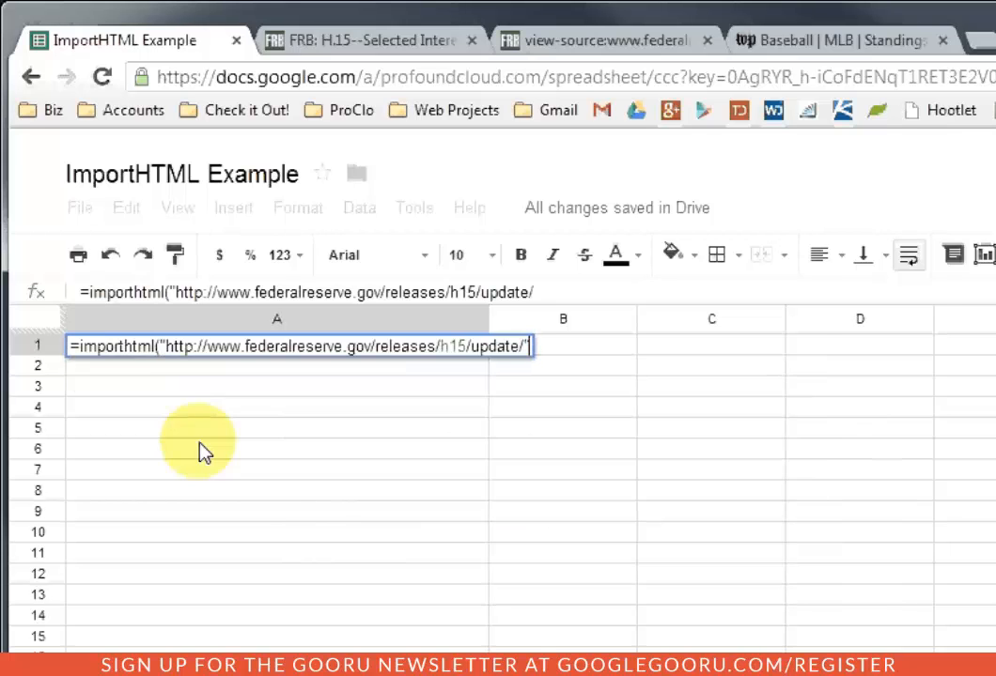
type(",")
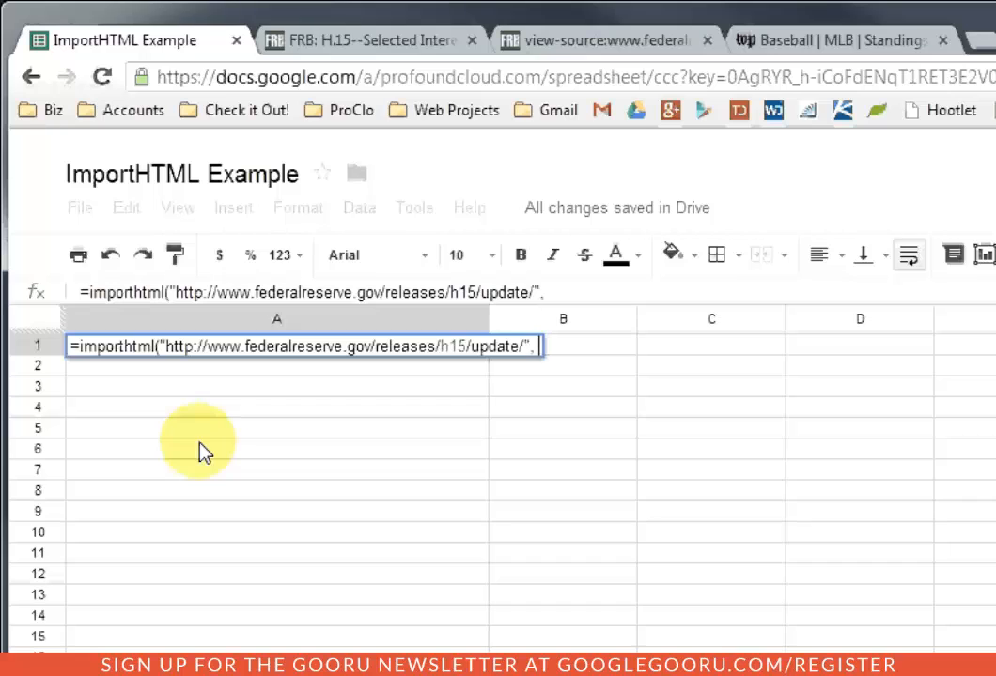
type("\" \"")
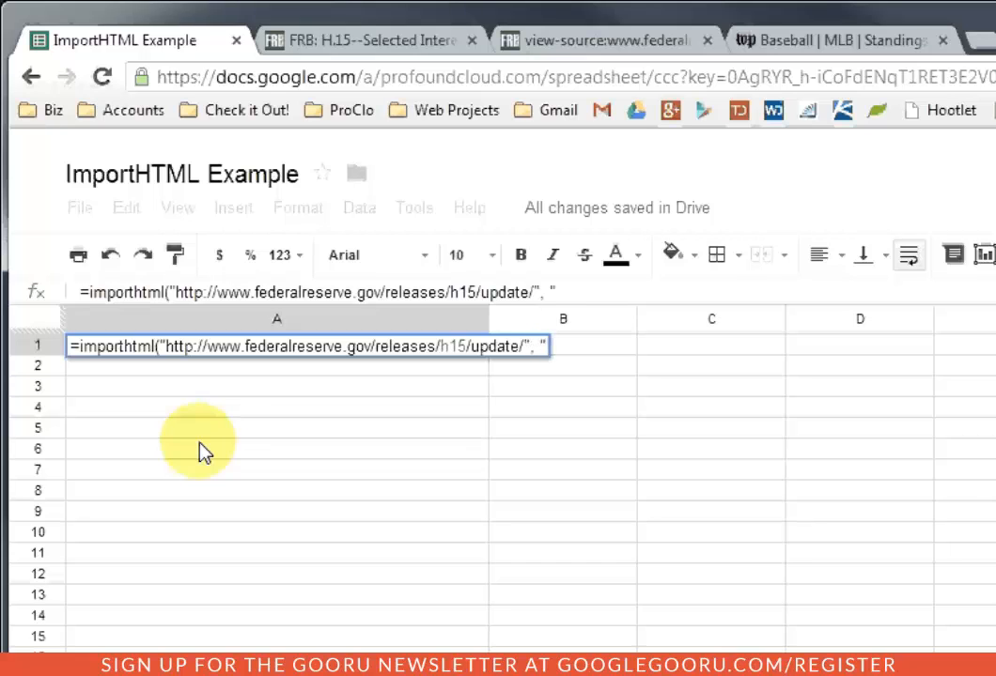
type("table")
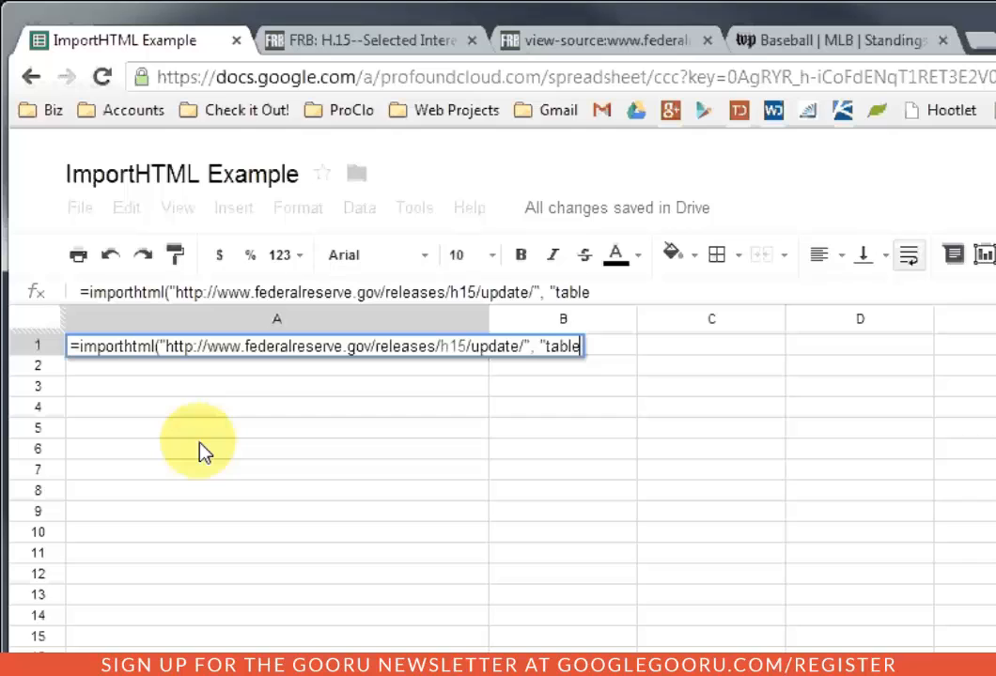
type(",")
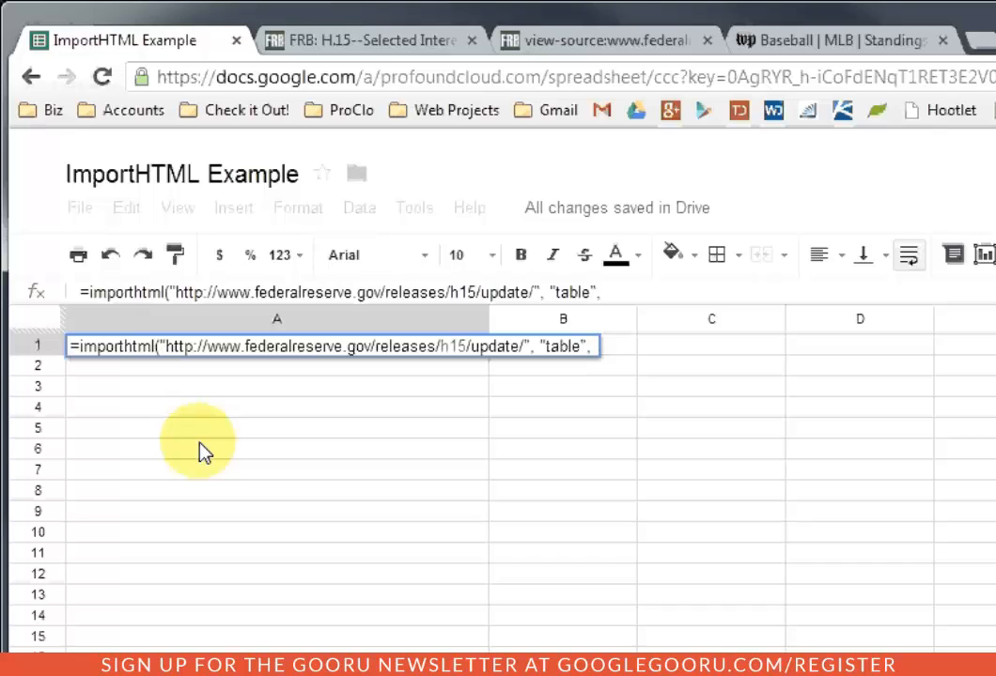
type("3")
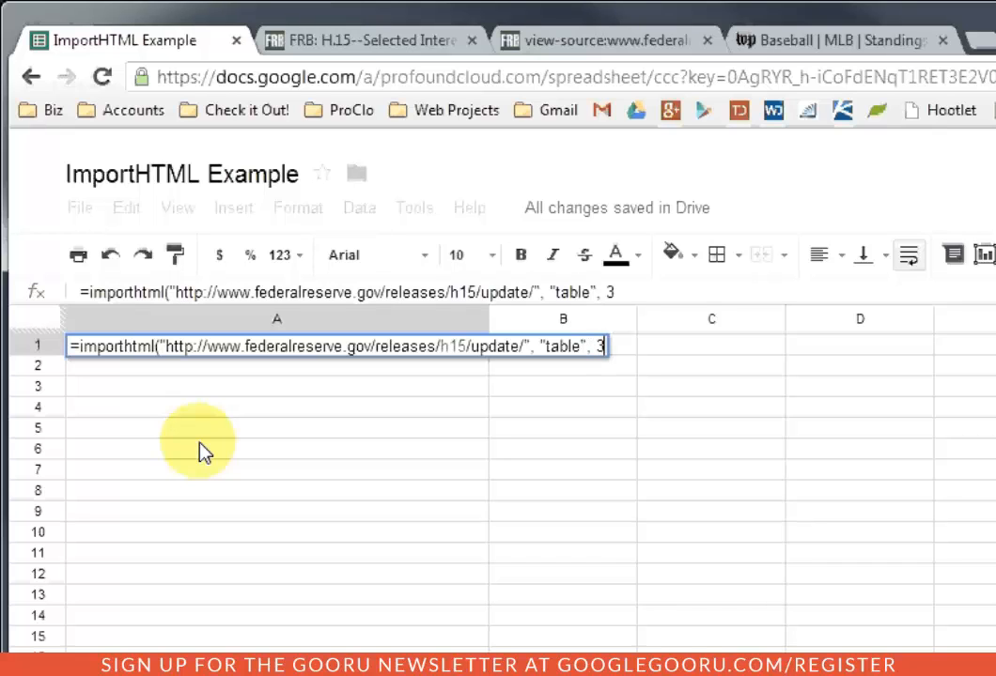
type(")")
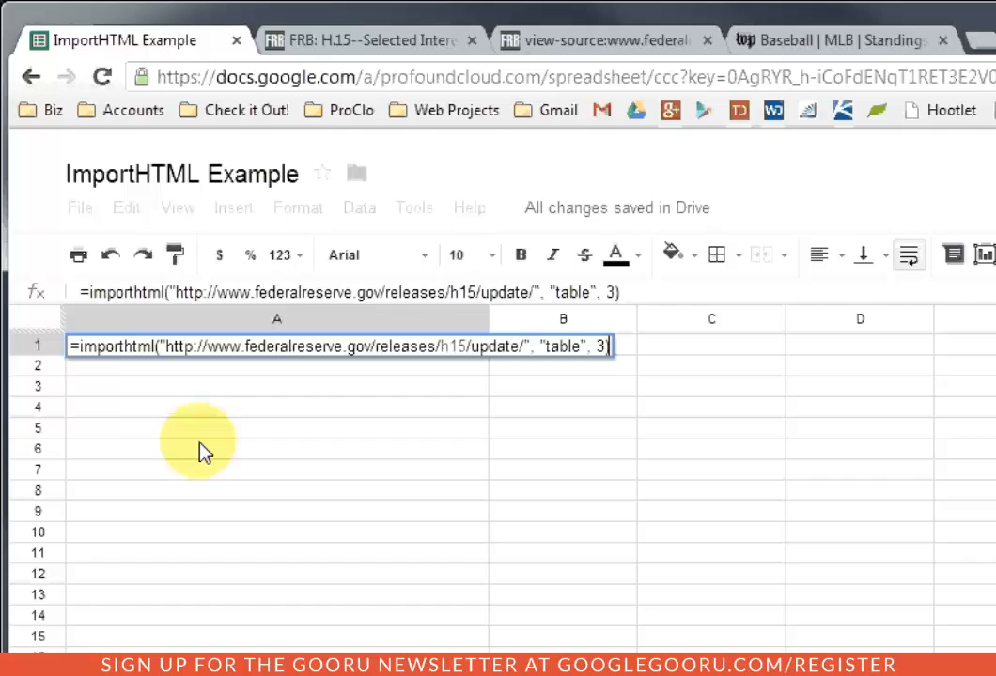
key("Return")
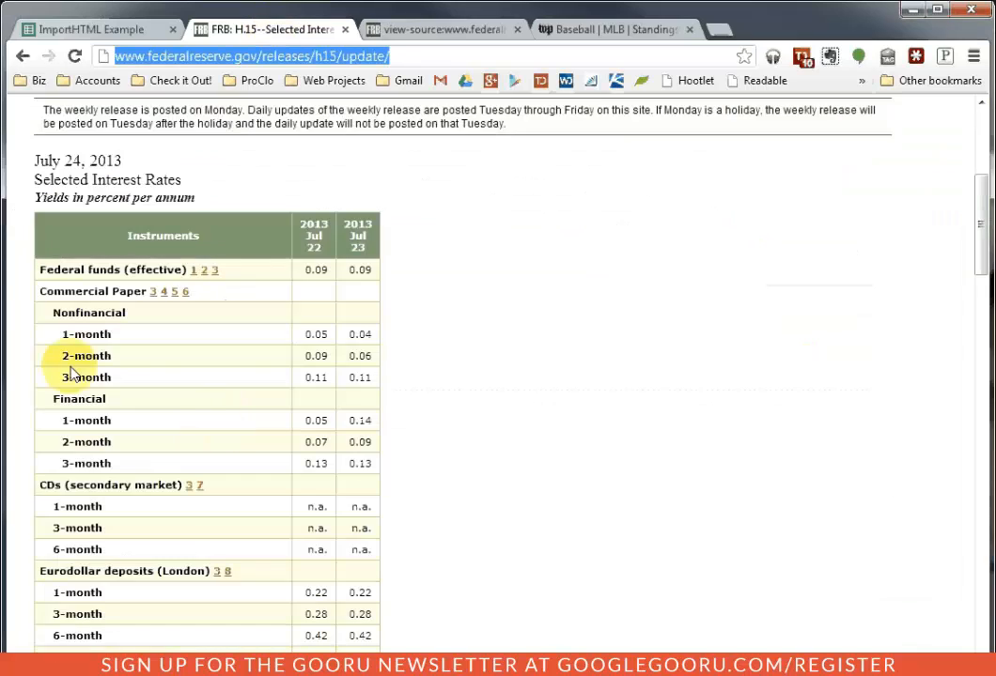
scroll("down", 3)
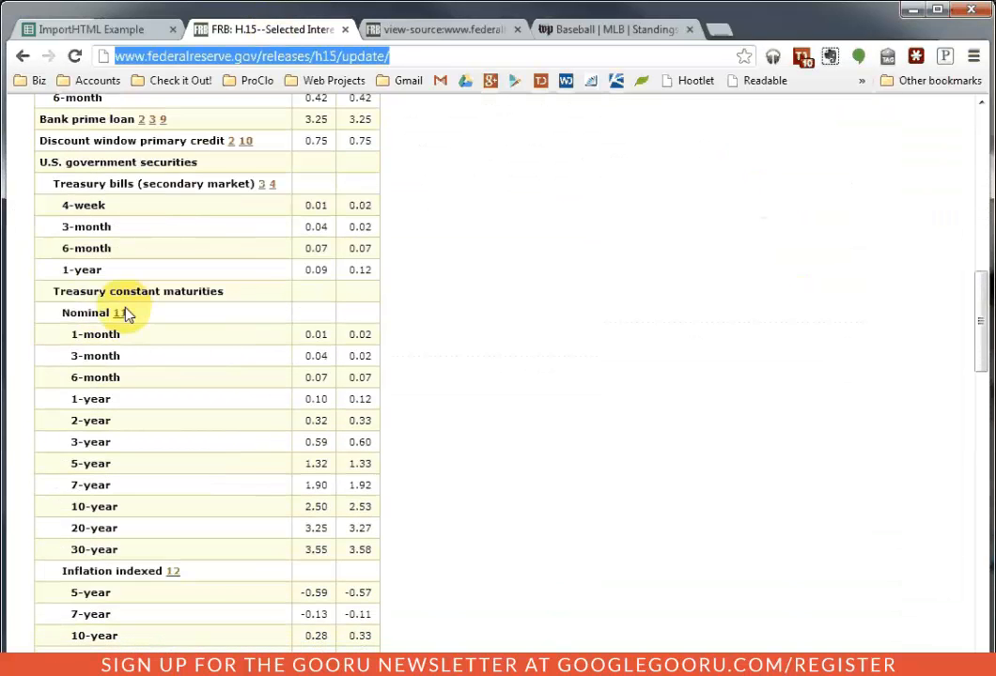
left_click(90, 30)
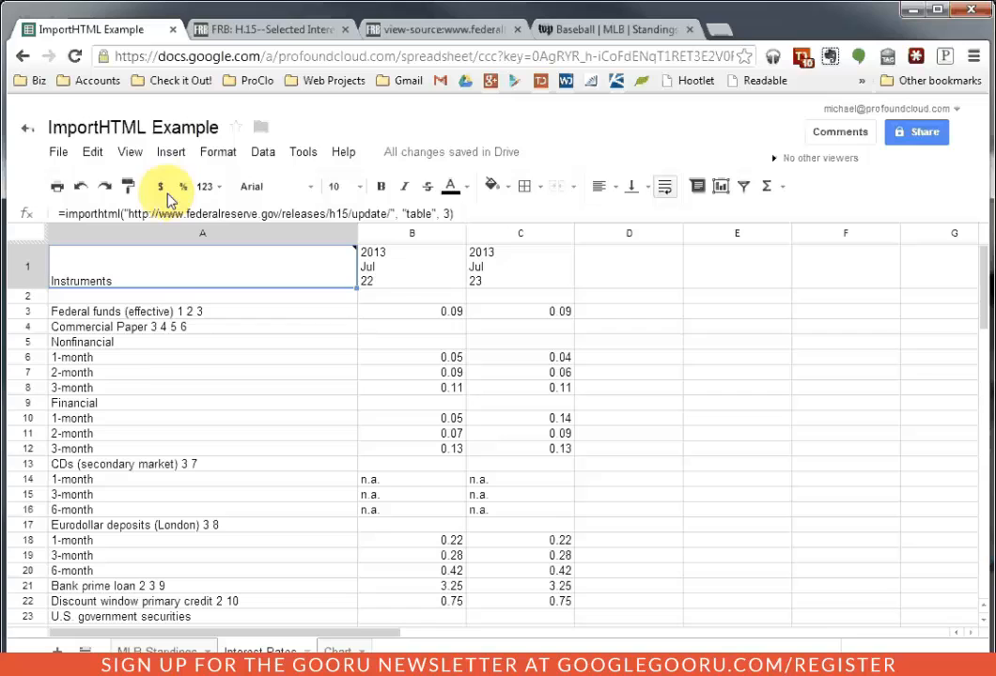
mouse_move(210, 432)
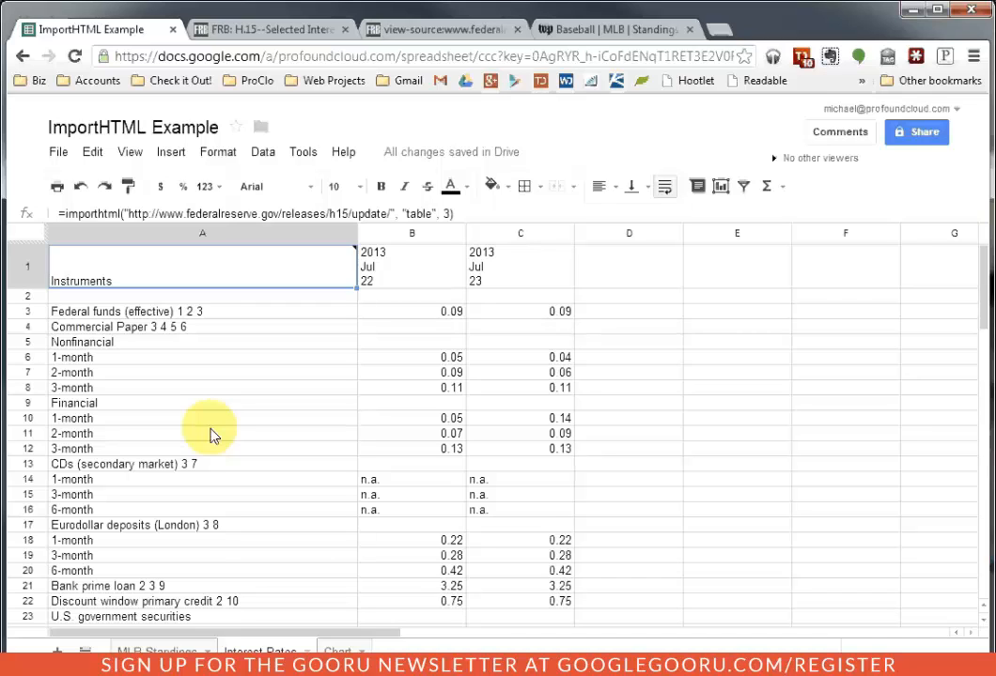
mouse_move(214, 443)
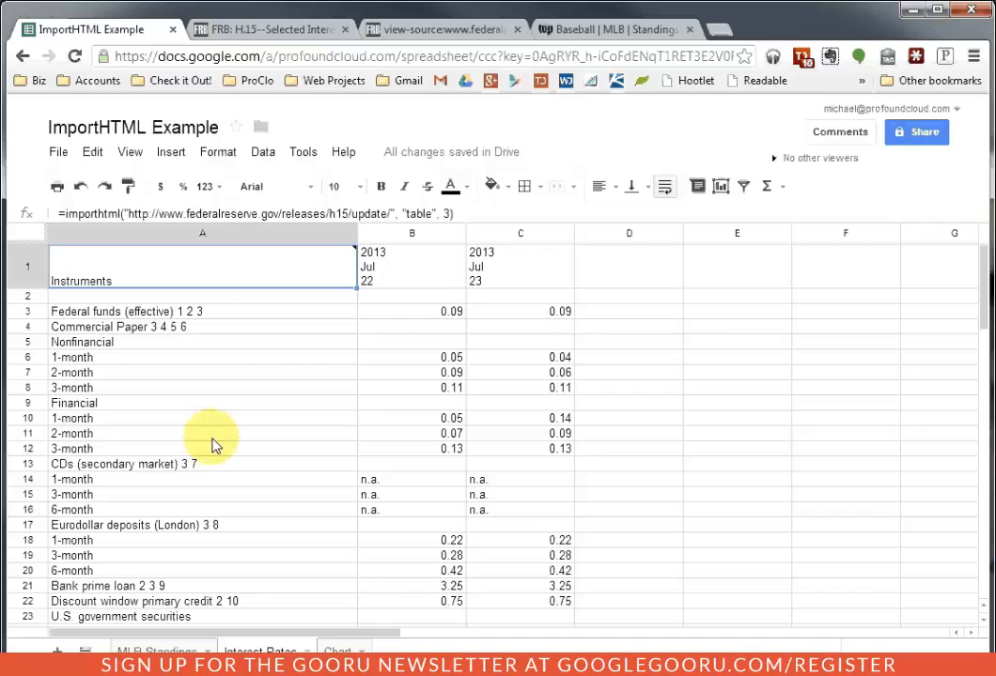
mouse_move(338, 646)
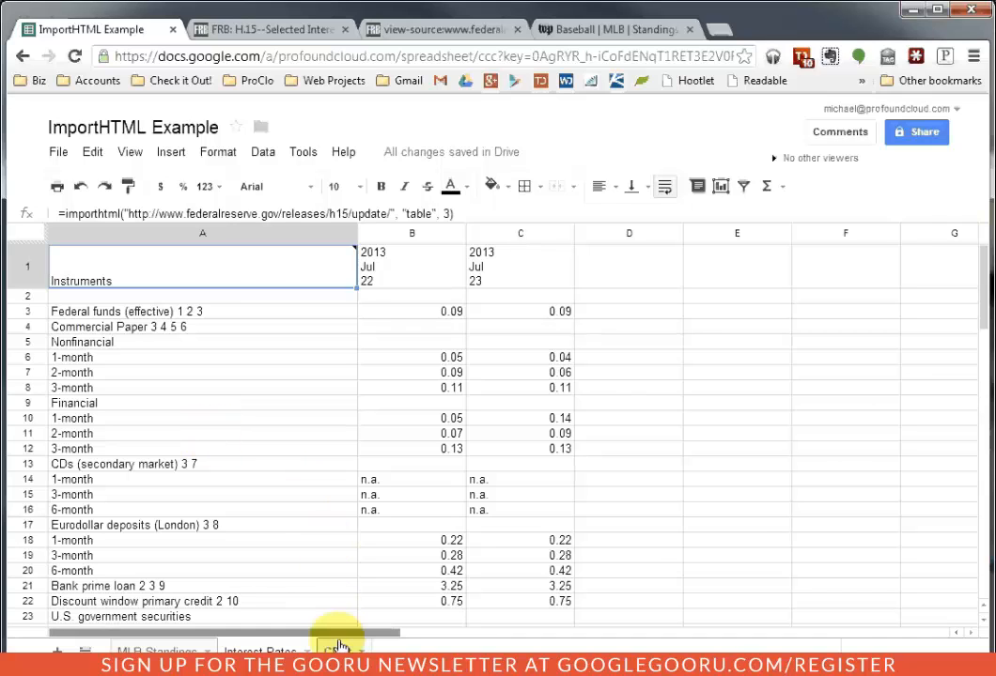
left_click(338, 650)
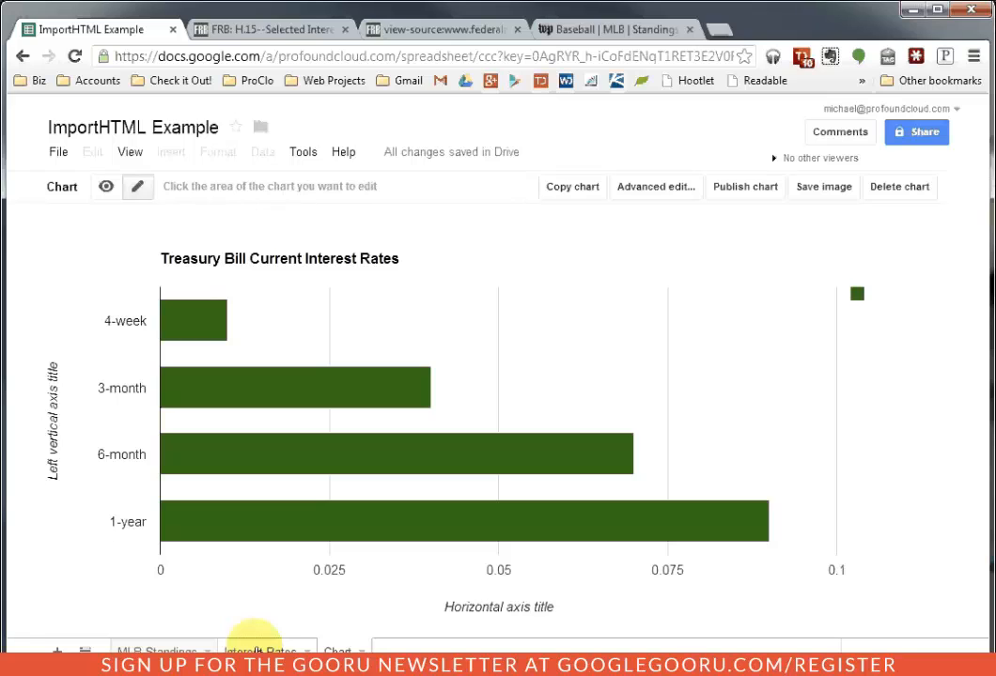
left_click(267, 650)
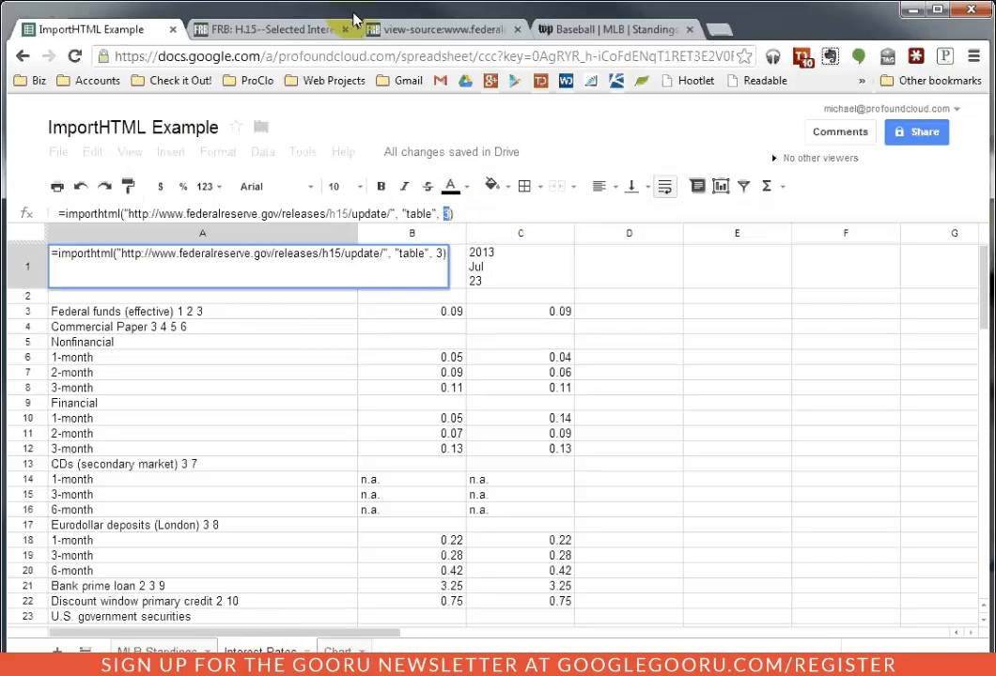
Switch to the FRB H.15 tab and scroll the rates table down and back to the top
left_click(273, 30)
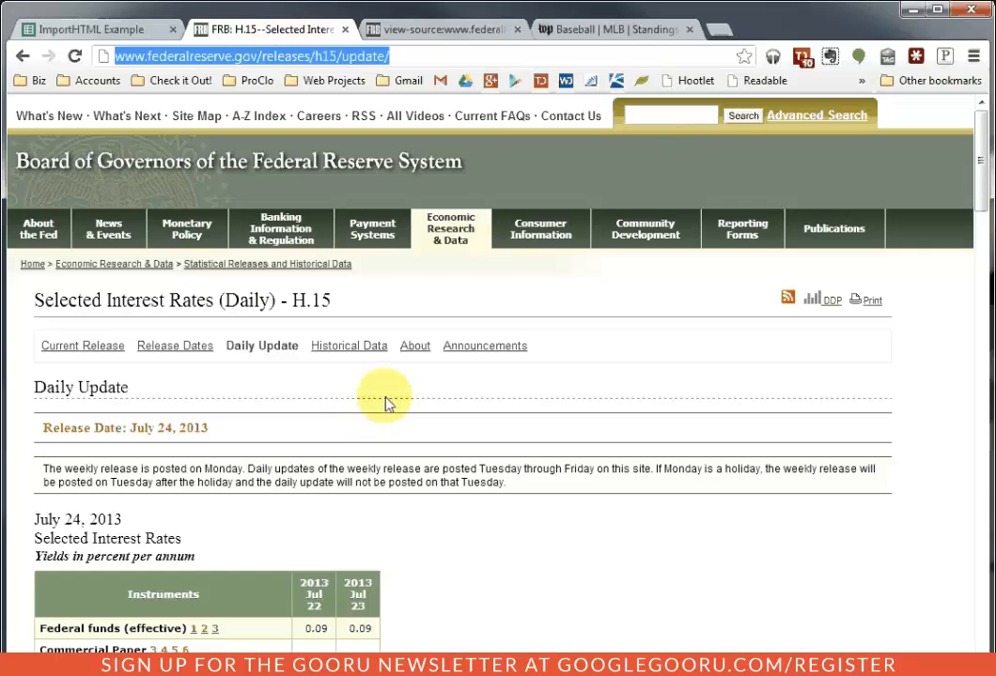
scroll("down", 3)
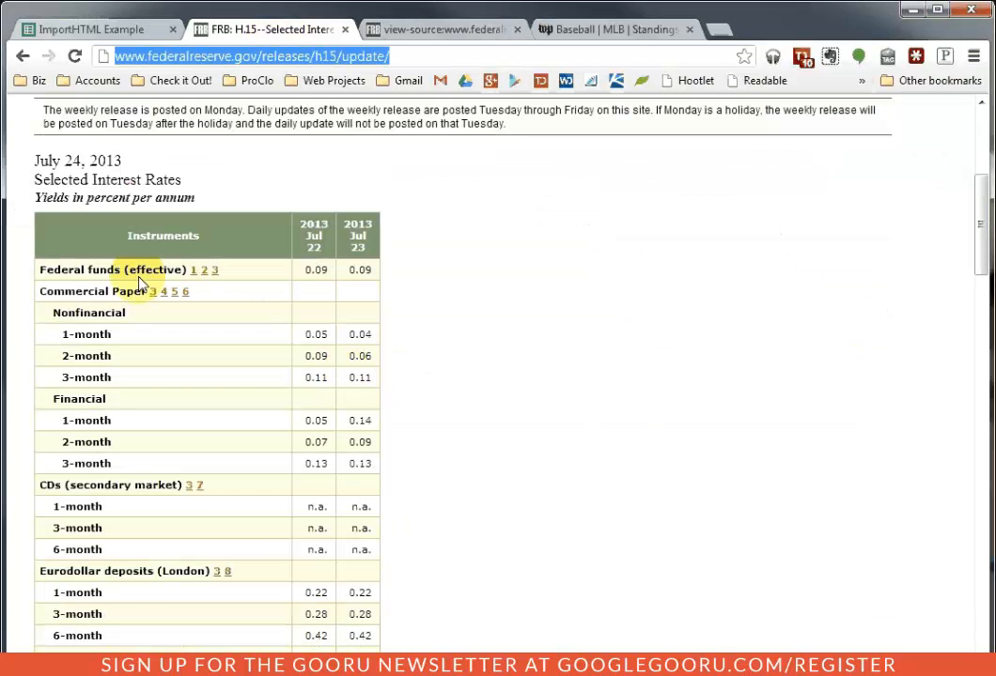
mouse_move(353, 423)
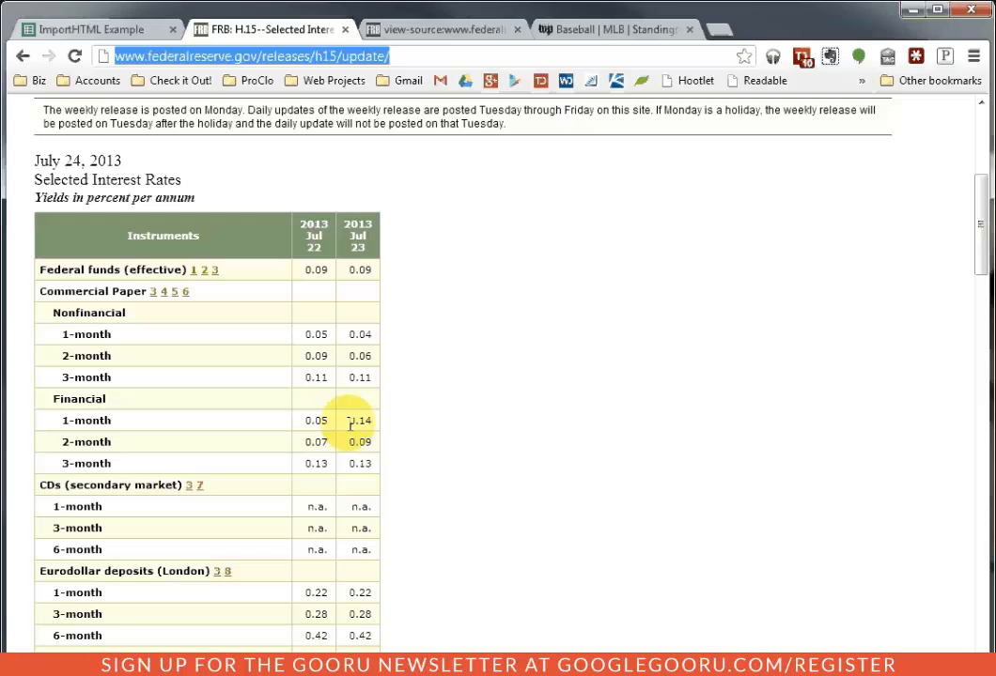
scroll("up", 3)
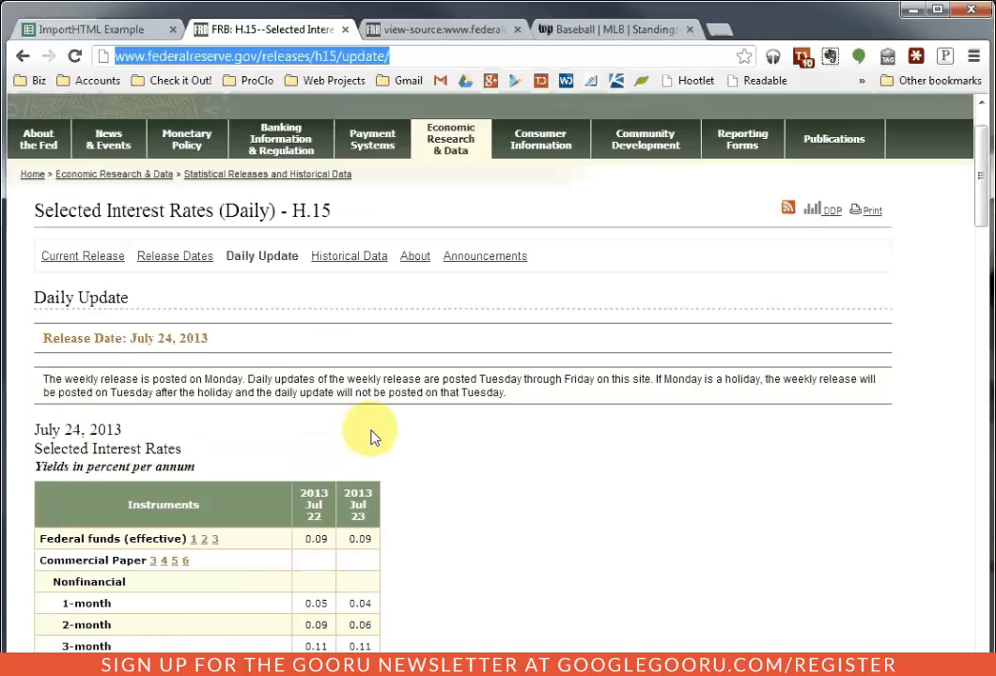
scroll("up", 3)
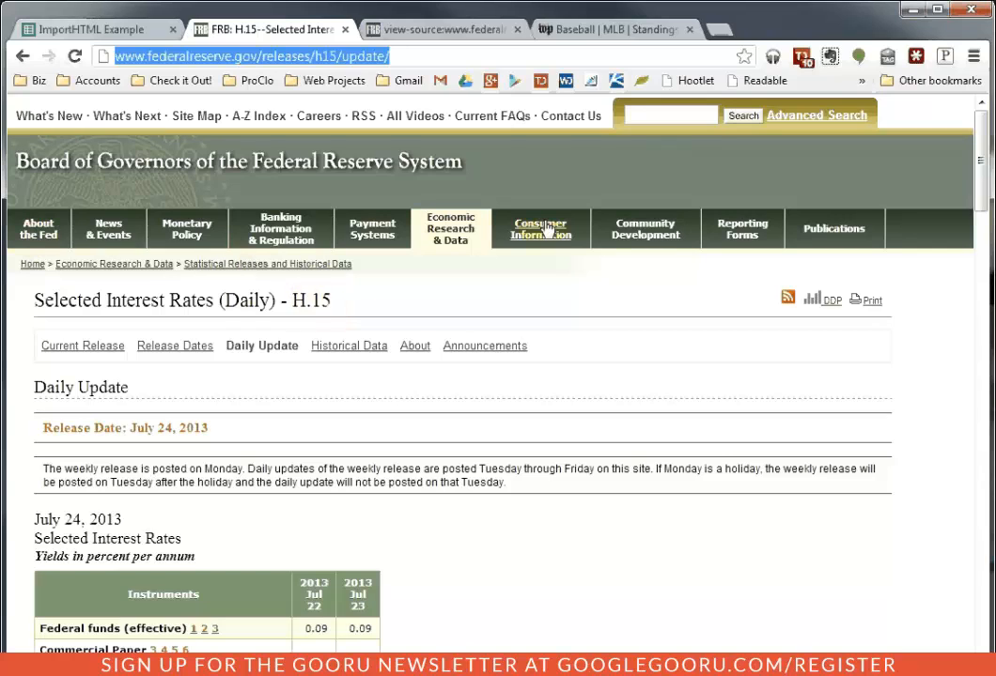
mouse_move(38, 229)
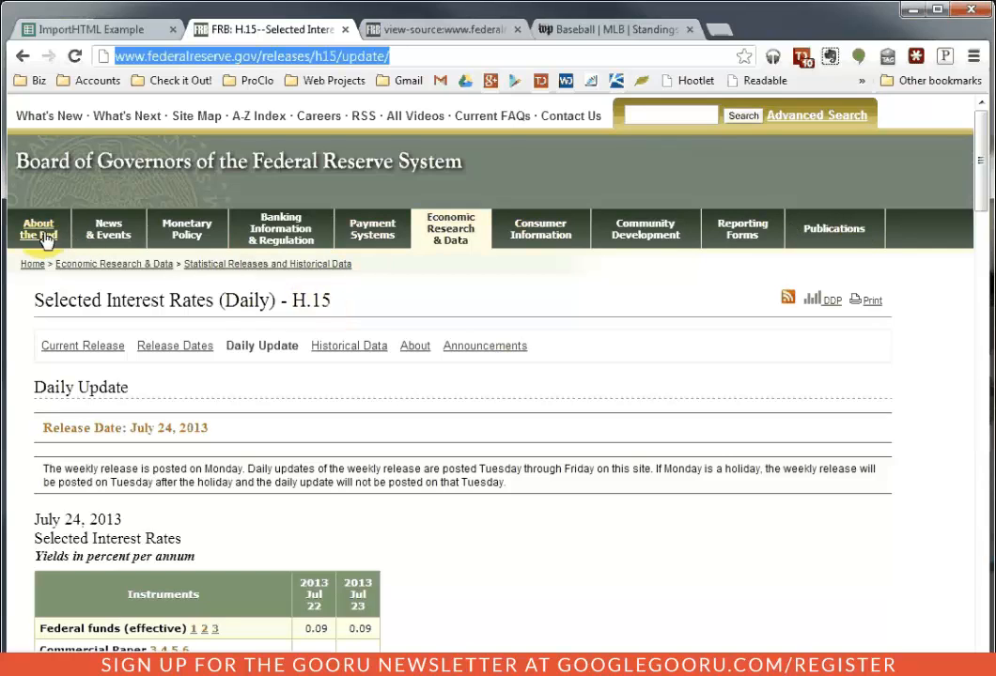
mouse_move(421, 498)
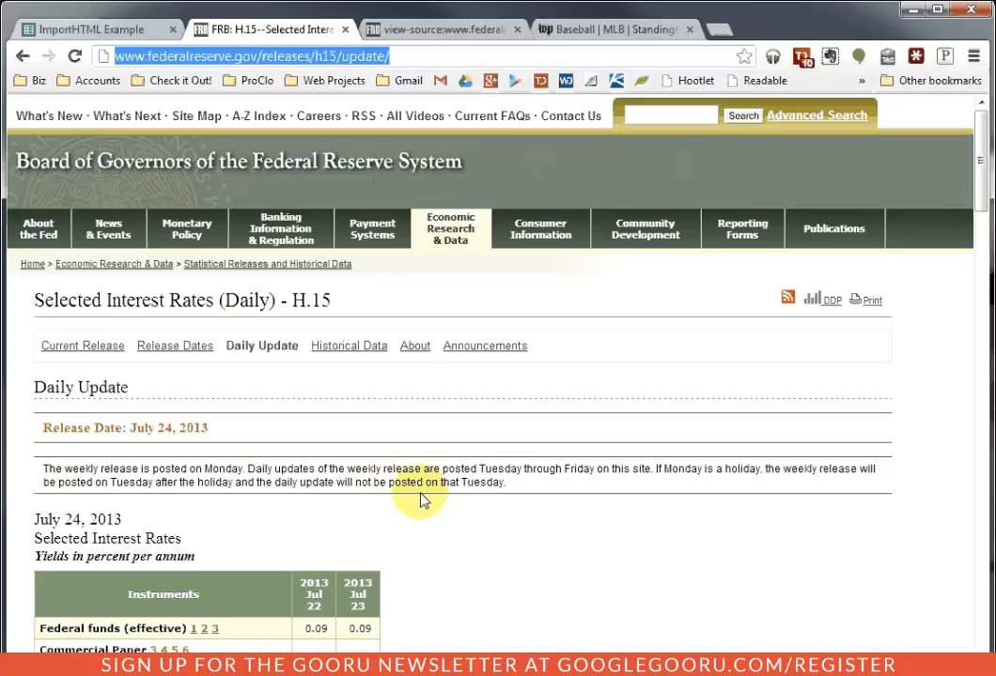
mouse_move(383, 410)
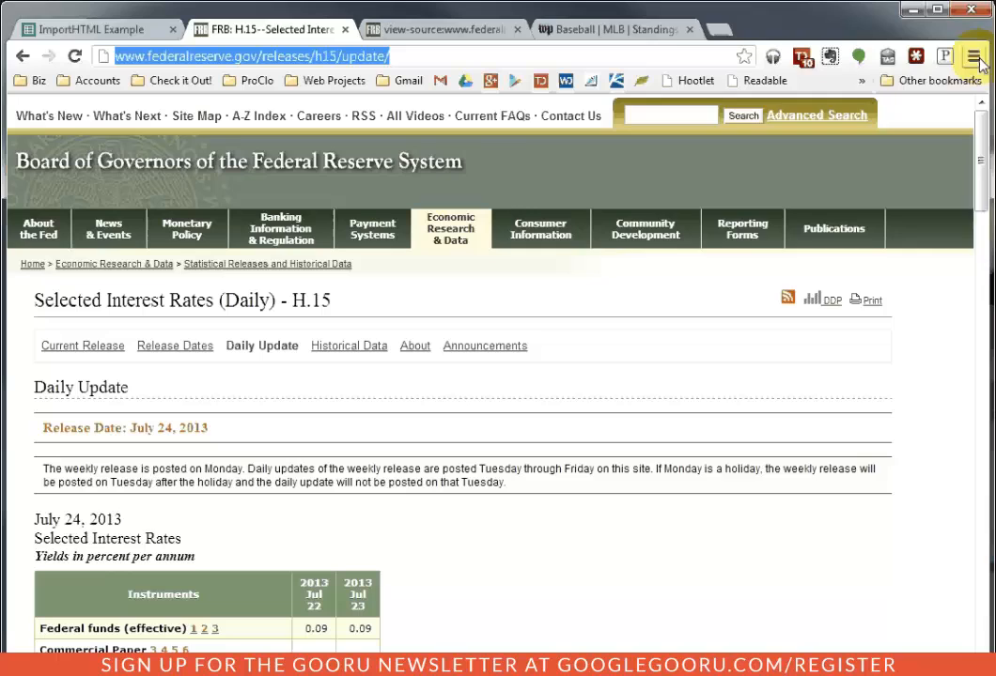
In the H.15 page source, search "table" to reach the third match, the rates table, then return to the sheet
left_click(973, 56)
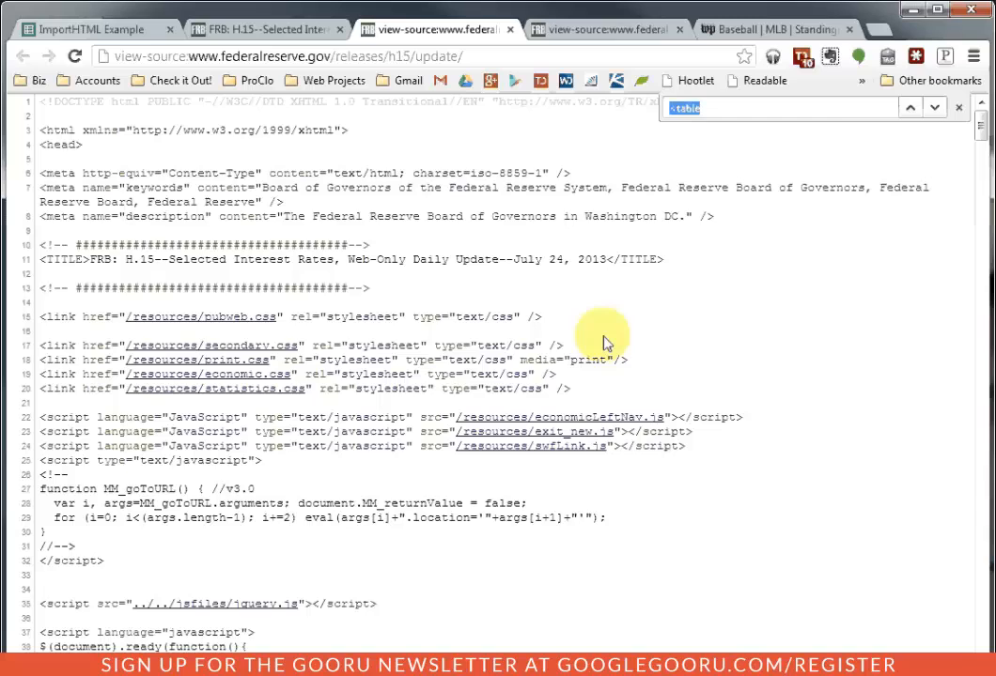
key("Return")
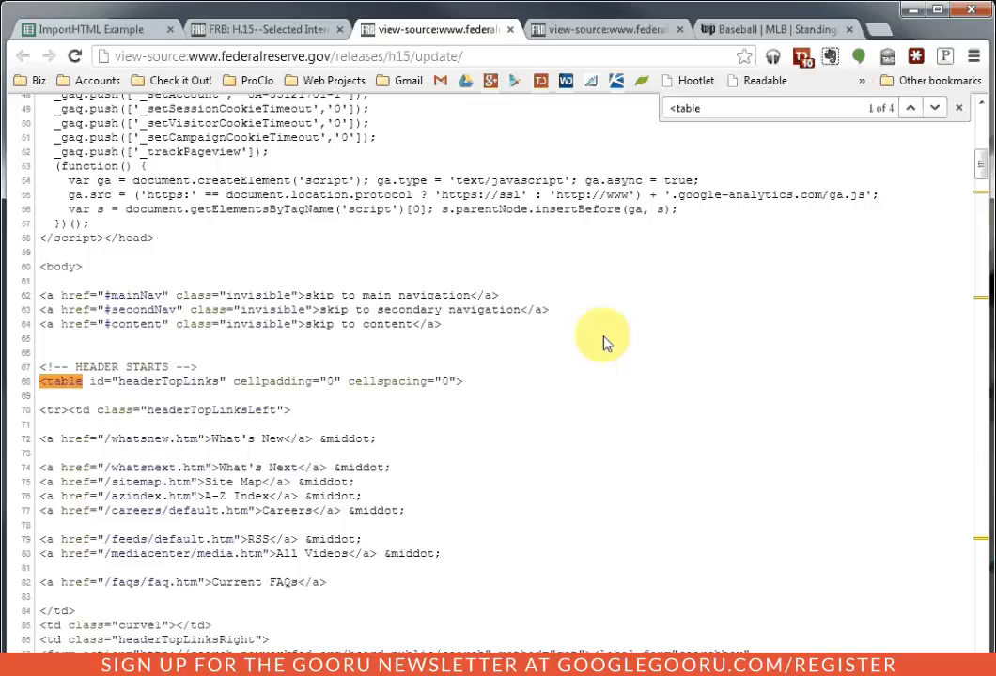
mouse_move(863, 223)
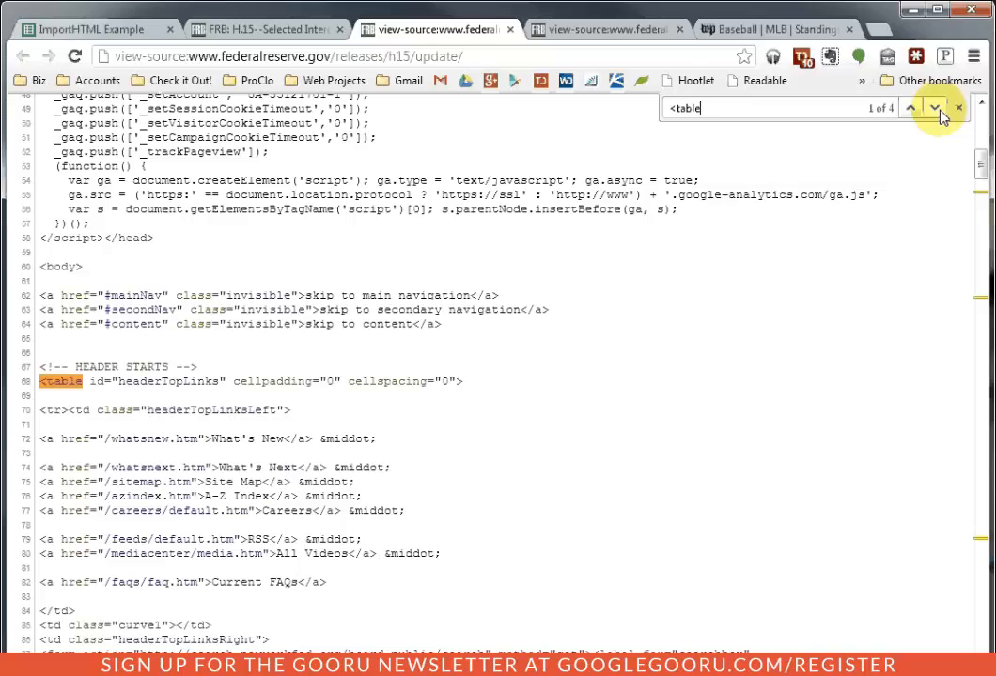
left_click(934, 107)
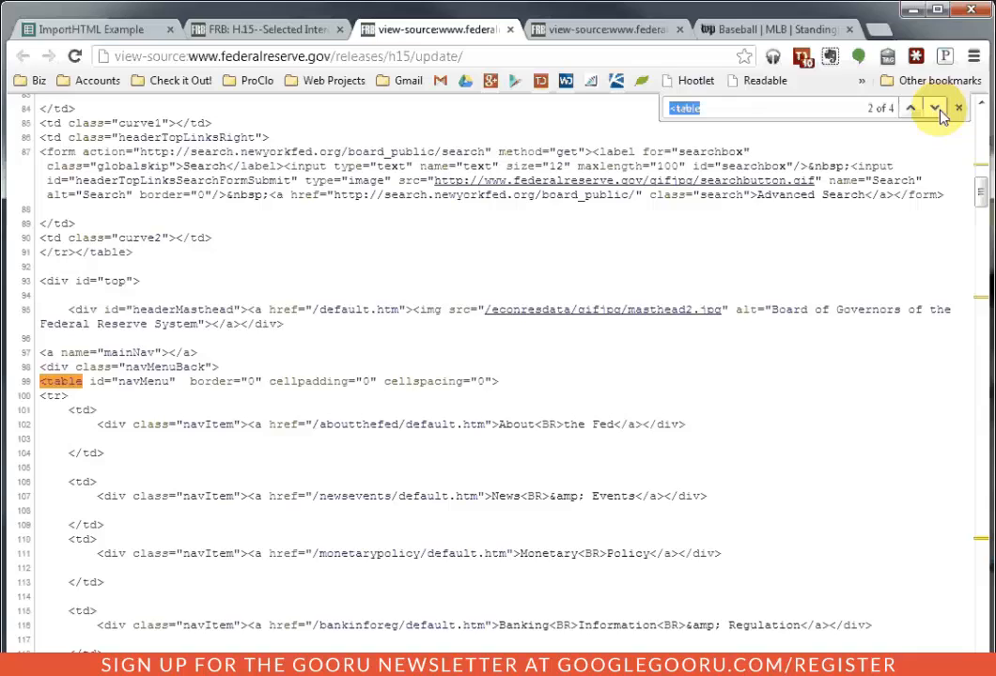
left_click(934, 107)
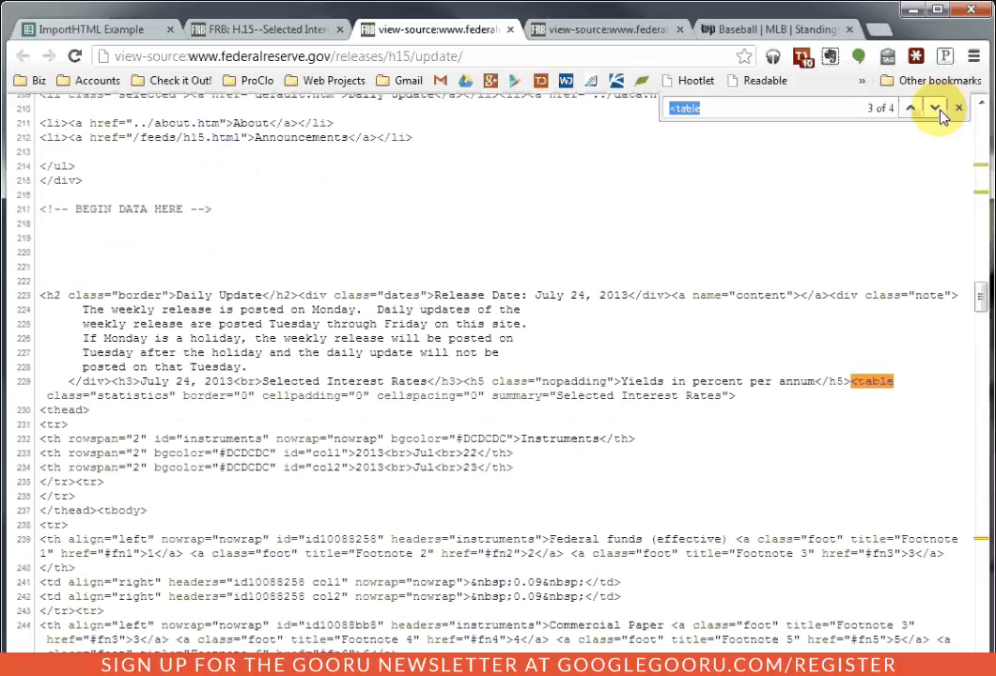
mouse_move(241, 526)
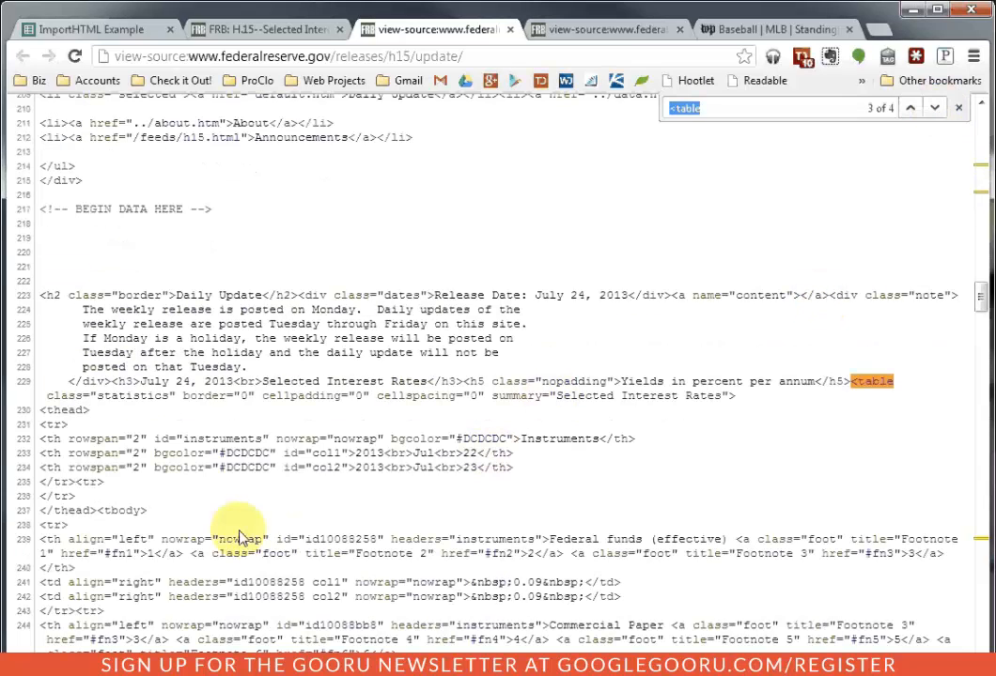
scroll("down", 3)
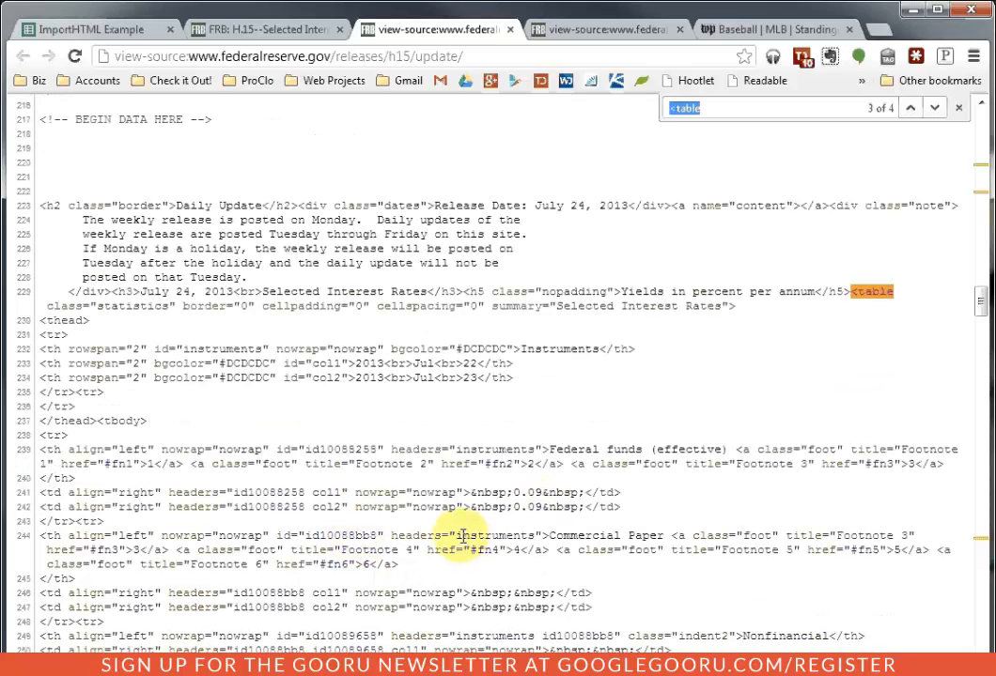
mouse_move(460, 522)
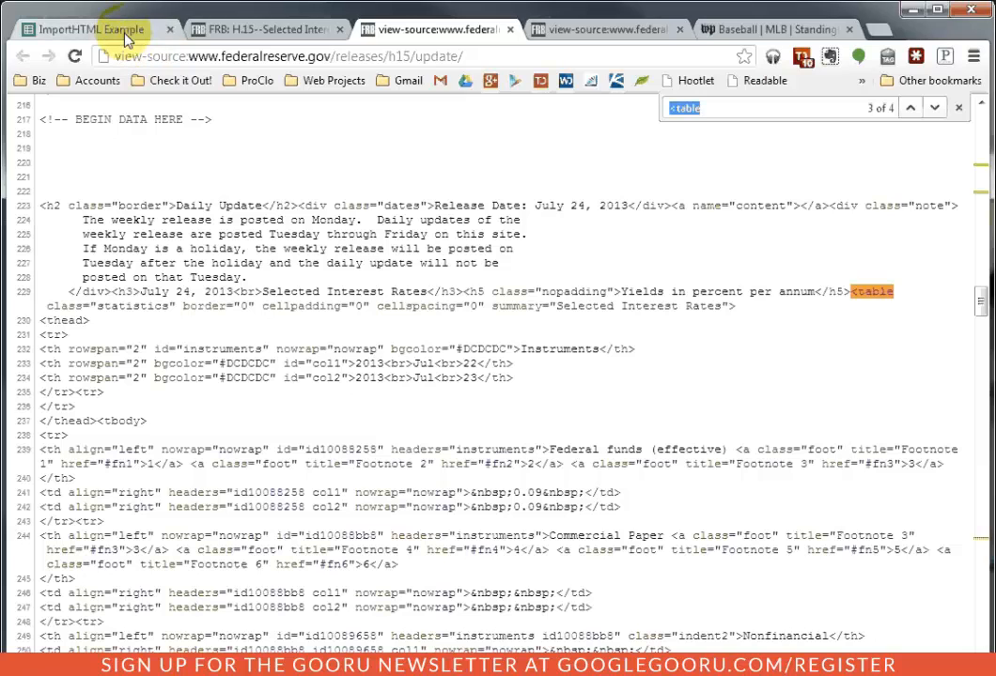
left_click(91, 30)
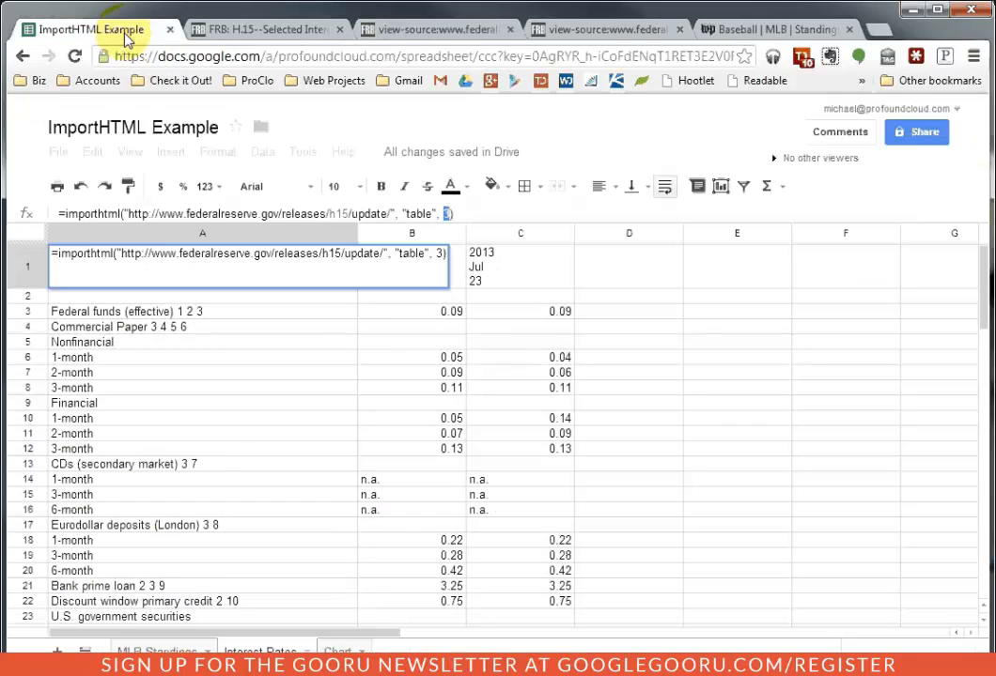
mouse_move(173, 421)
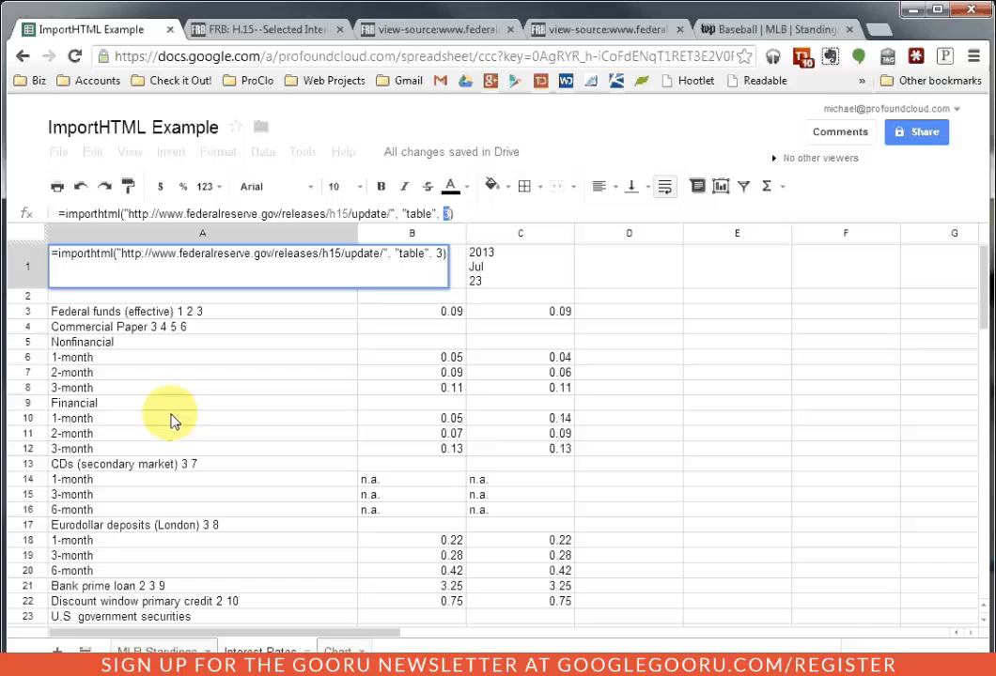